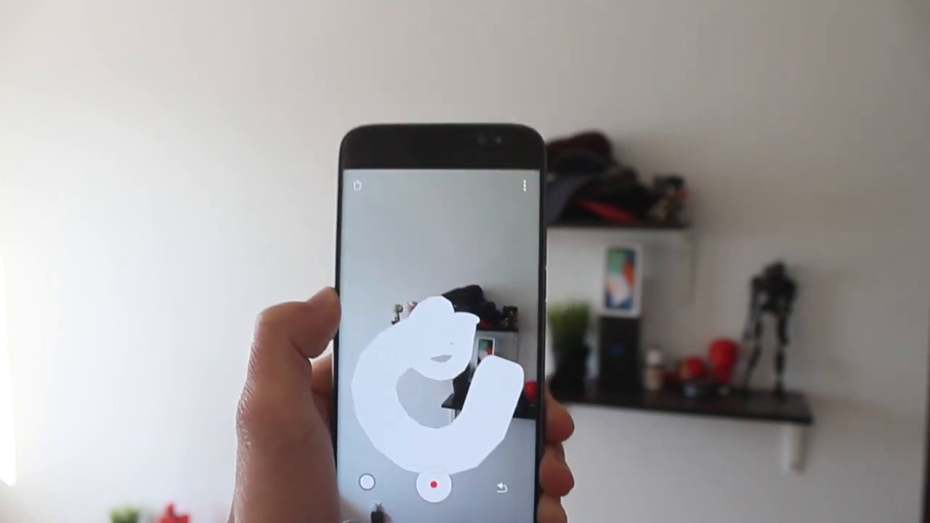
# - Record a clip of looping white lines around the wall shelves, then stop to show its share preview
pyautogui.click(429, 485)
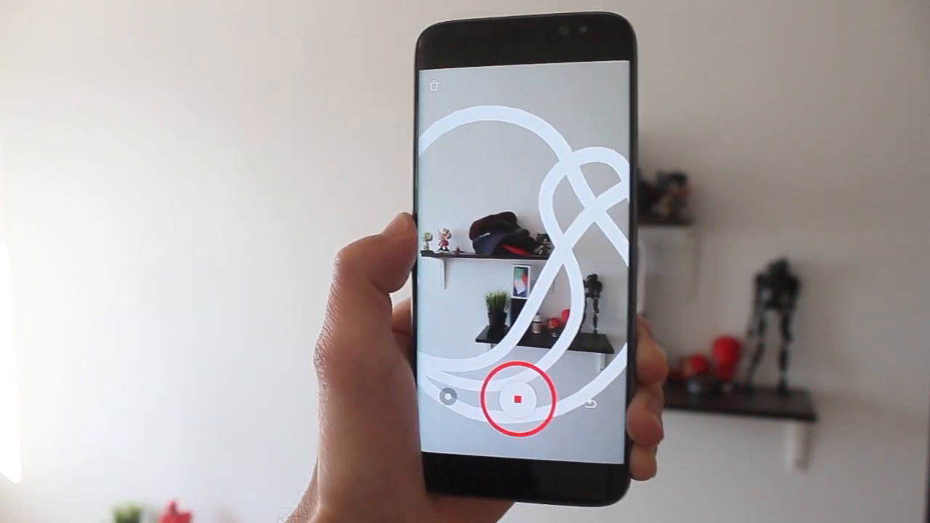
pyautogui.click(518, 399)
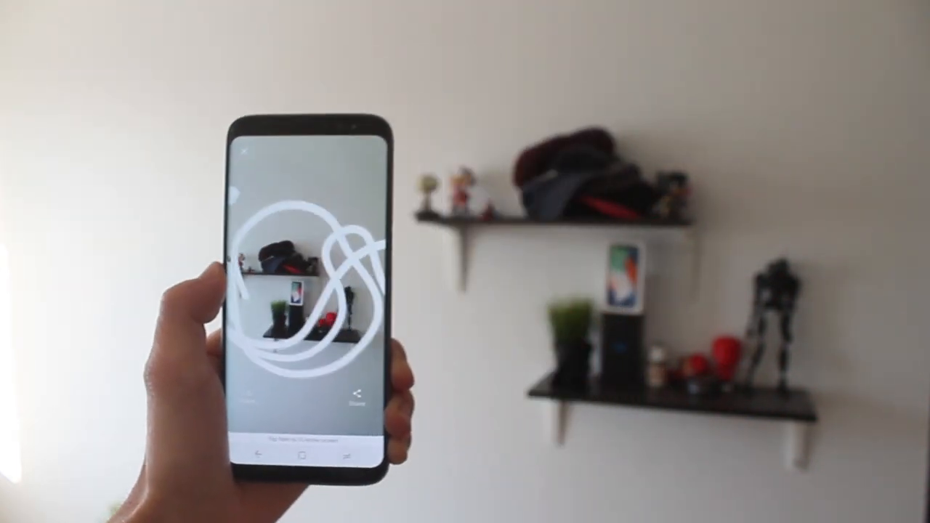